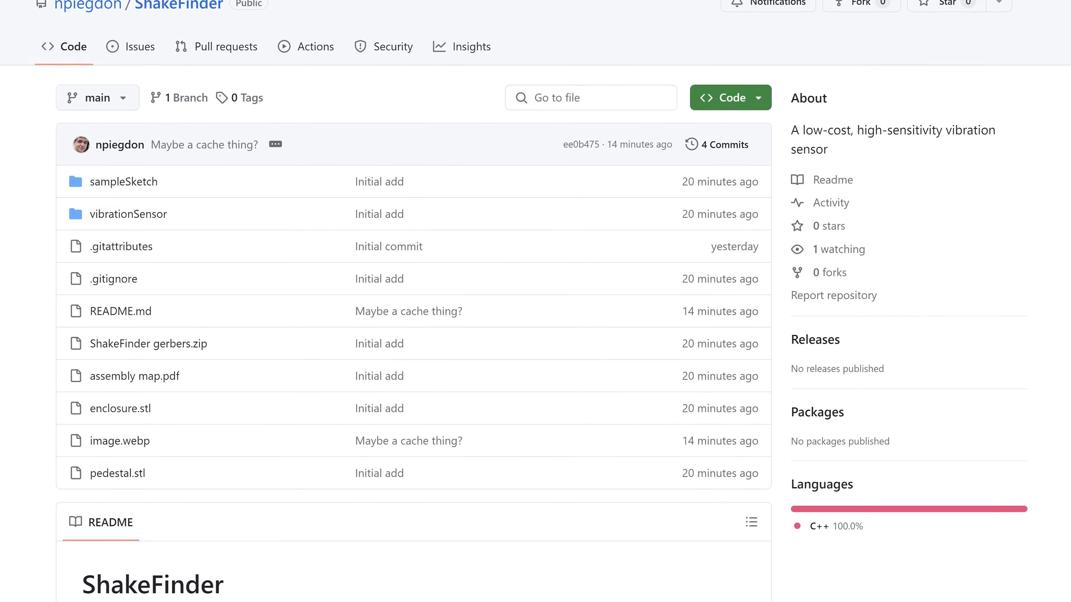
pyautogui.scroll(-3)
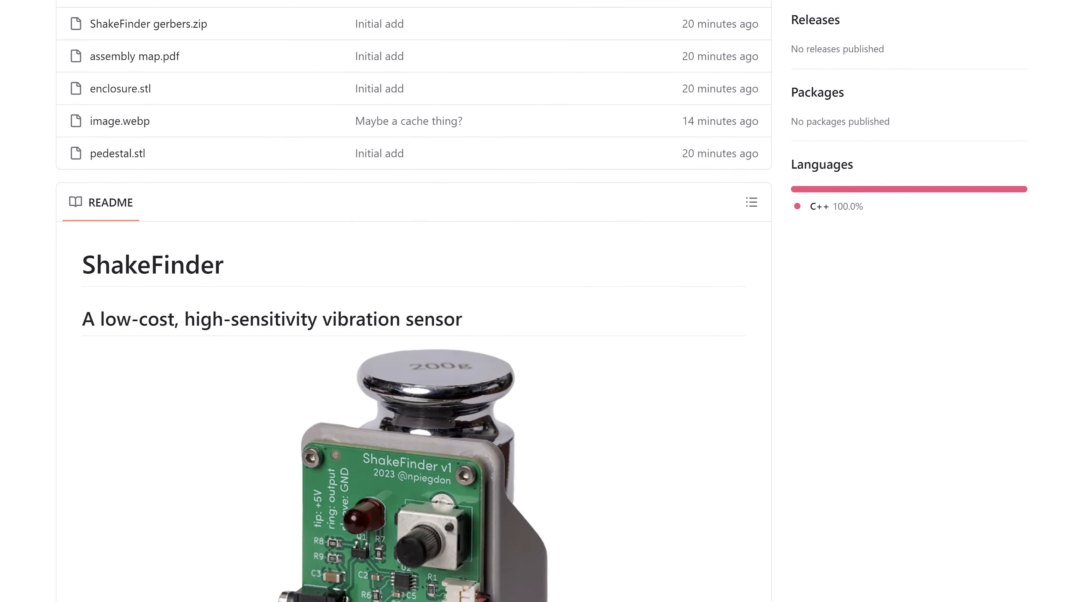
pyautogui.scroll(-3)
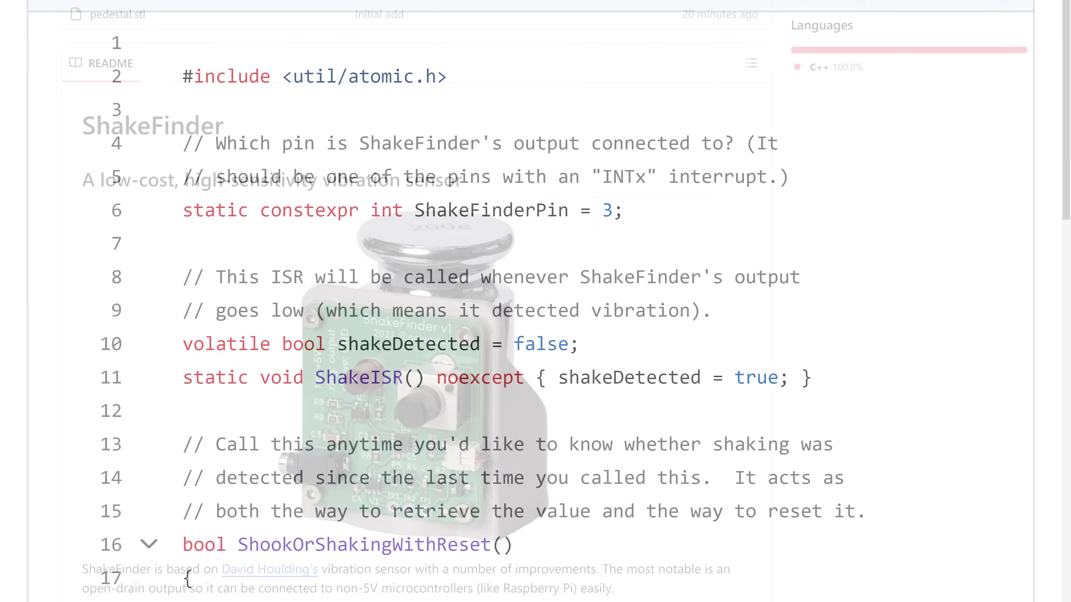
pyautogui.scroll(-3)
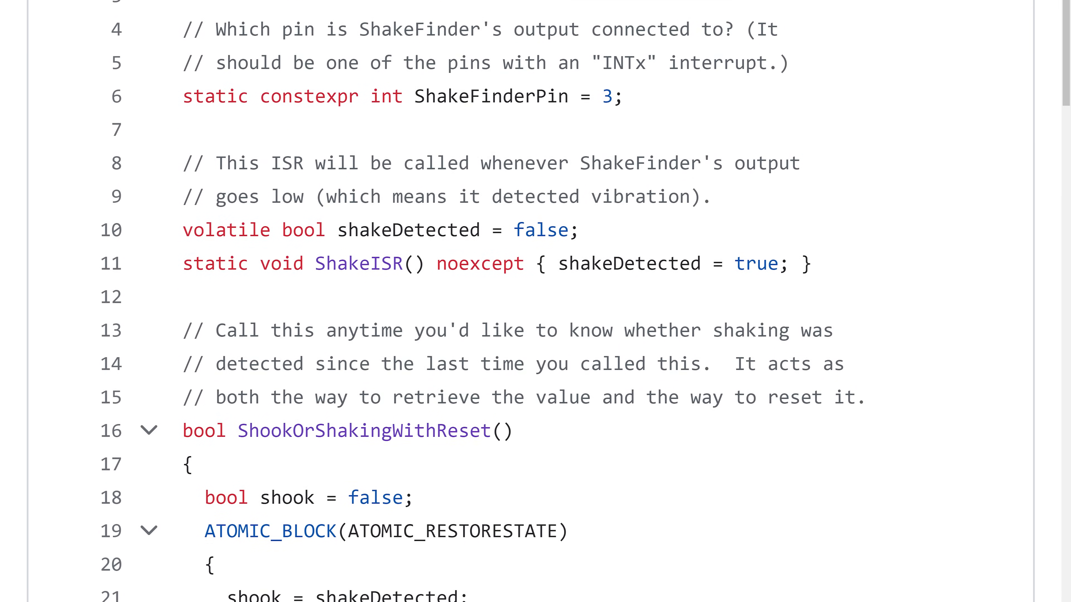
pyautogui.scroll(-3)
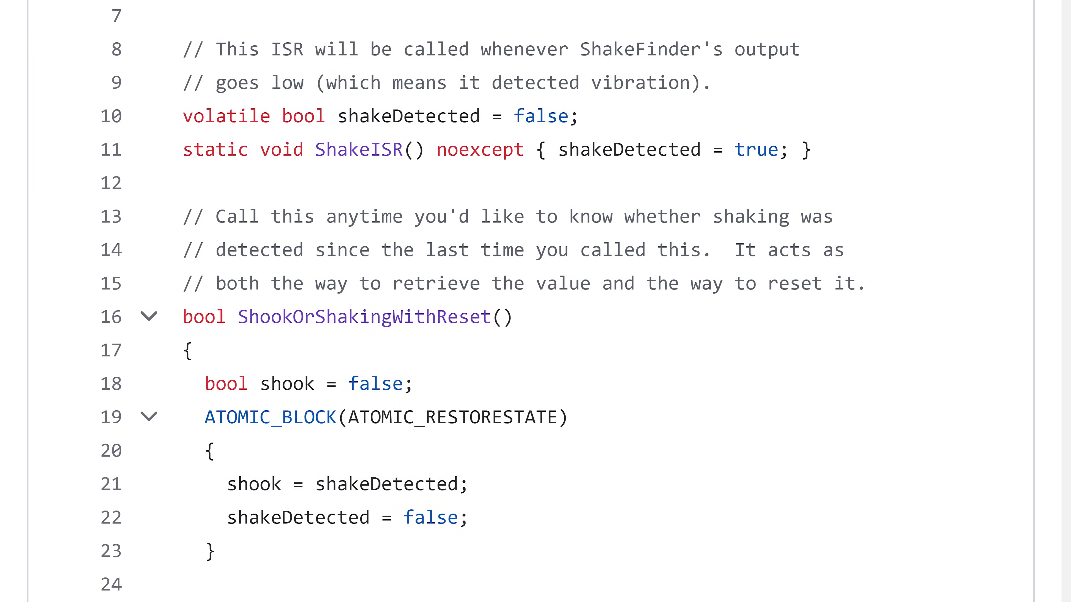
pyautogui.scroll(-3)
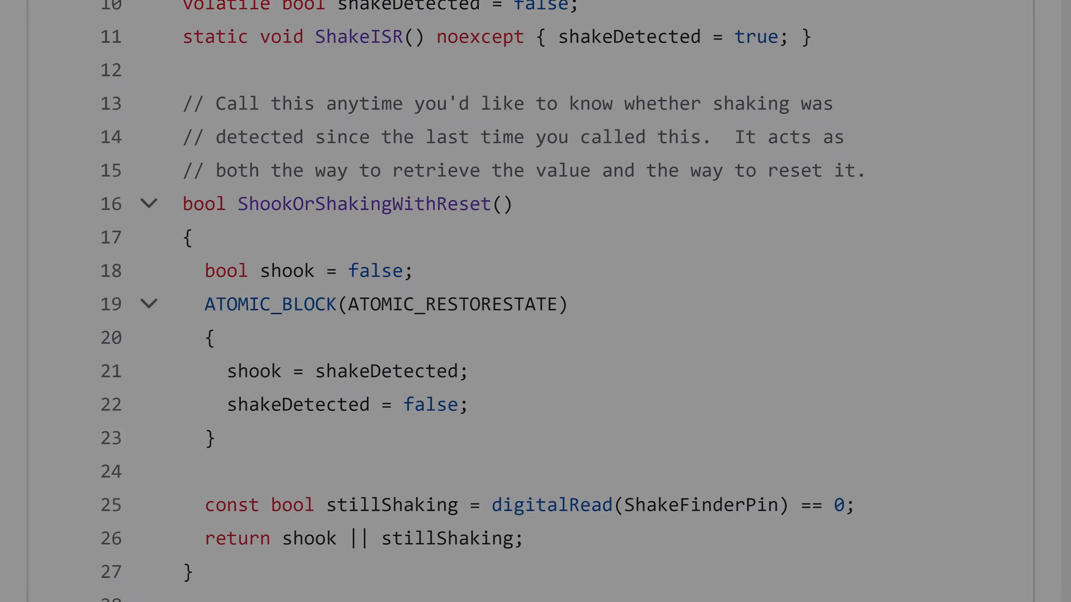